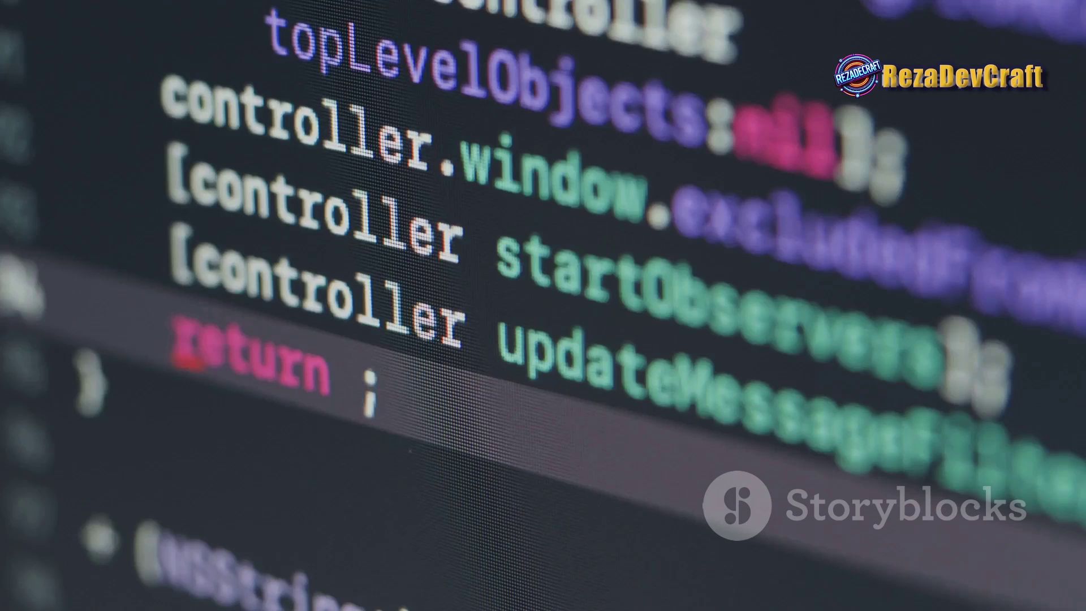
type("cont")
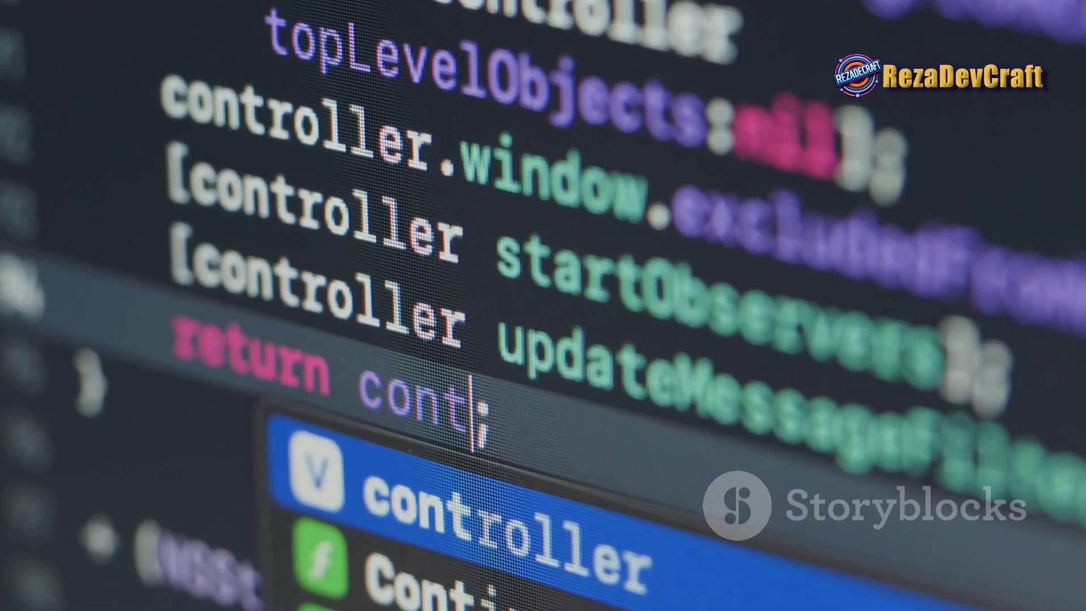